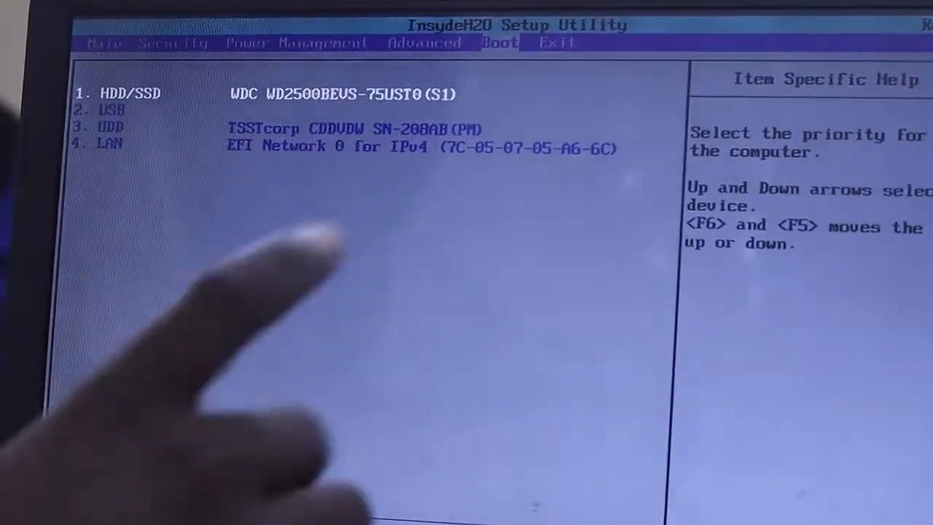
key(down)
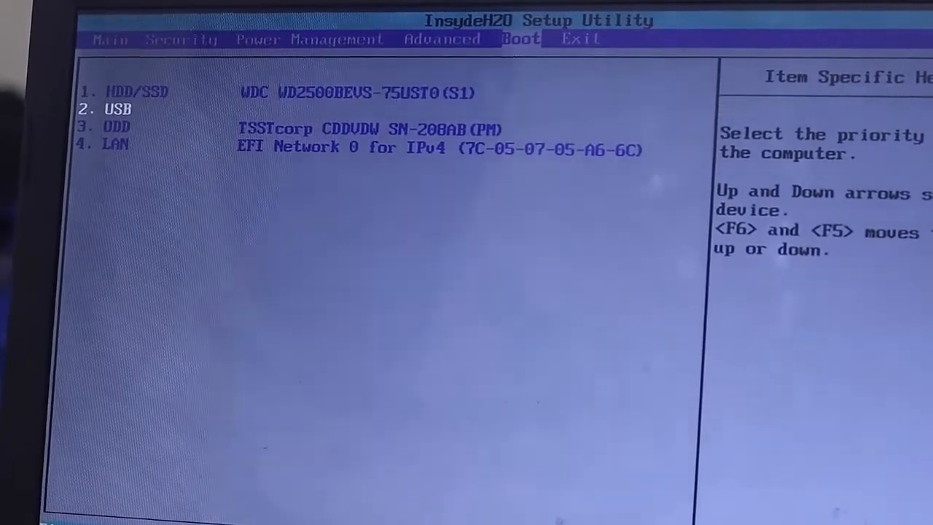